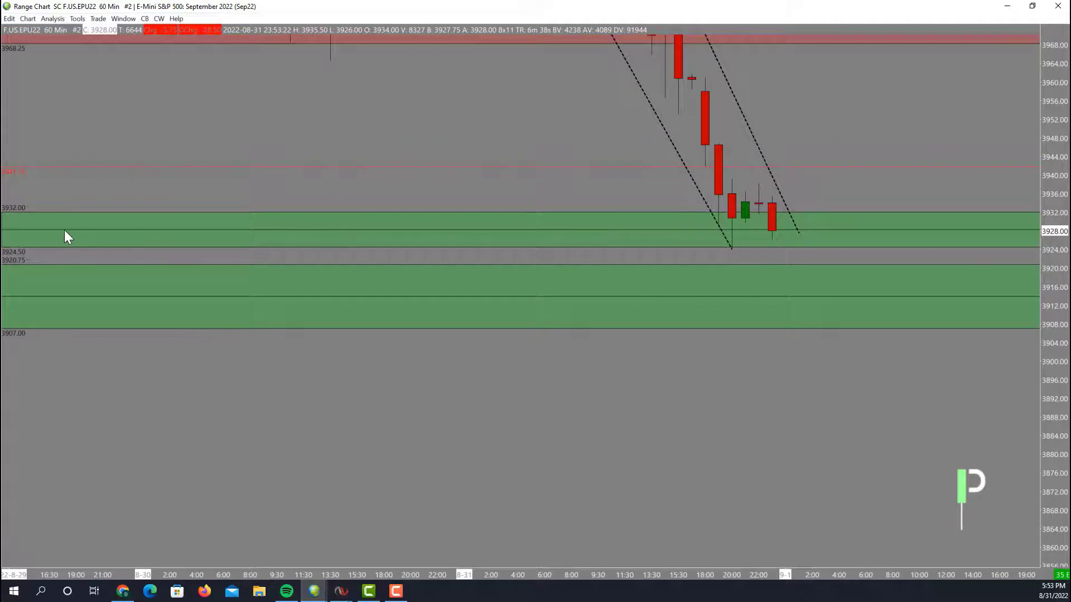
pyautogui.moveTo(52, 209)
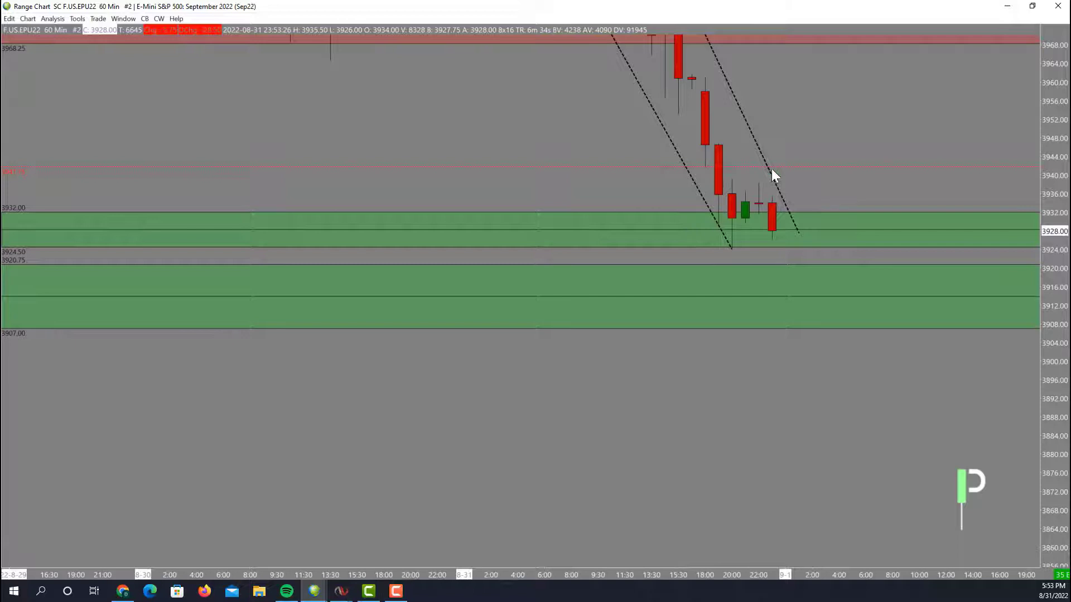
pyautogui.moveTo(732, 189)
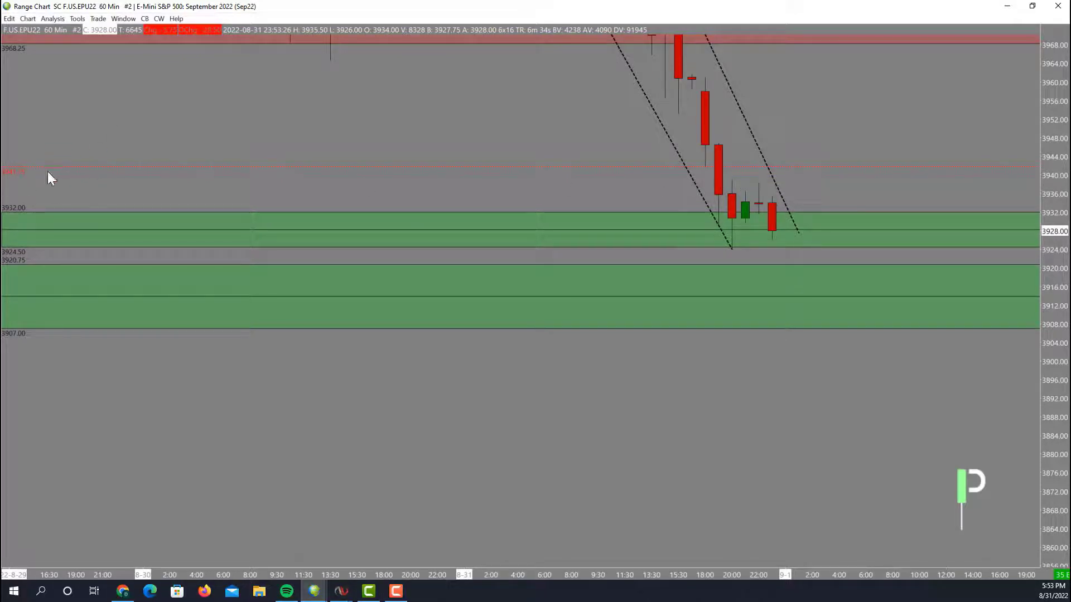
pyautogui.moveTo(737, 185)
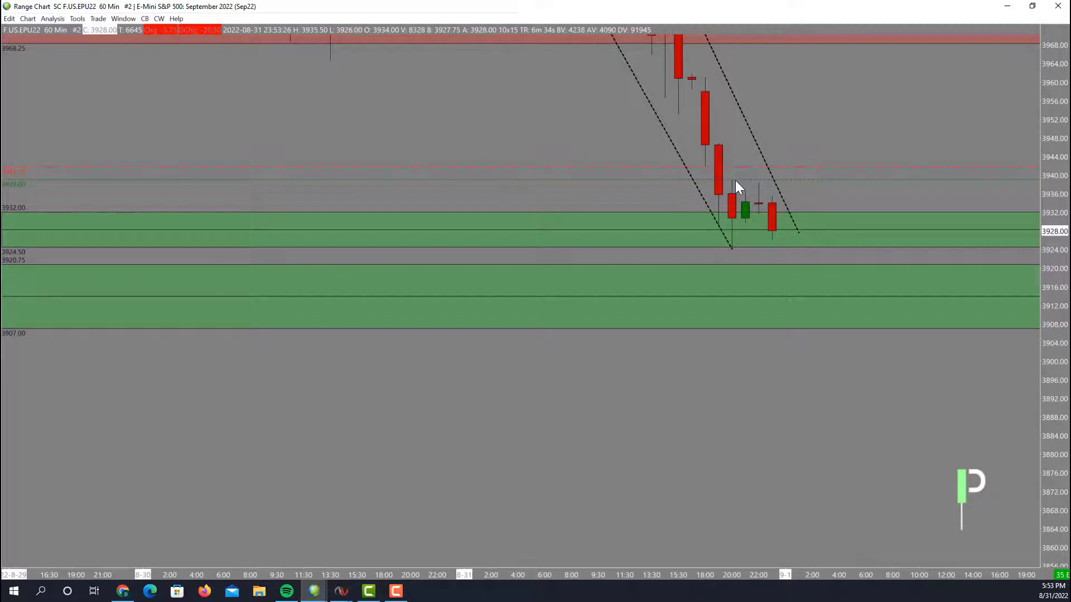
pyautogui.moveTo(712, 255)
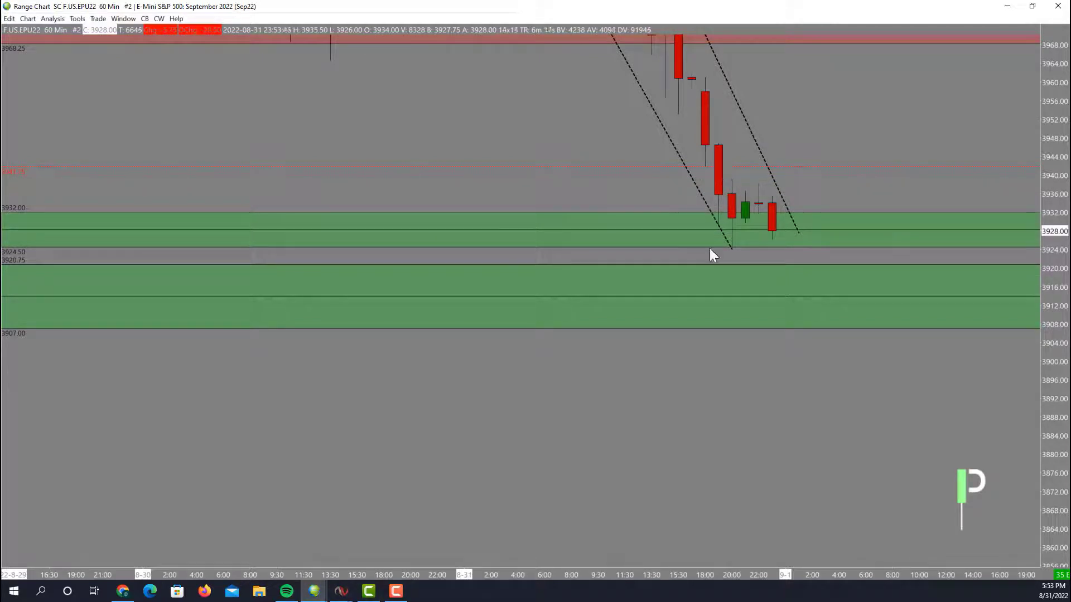
pyautogui.moveTo(613, 357)
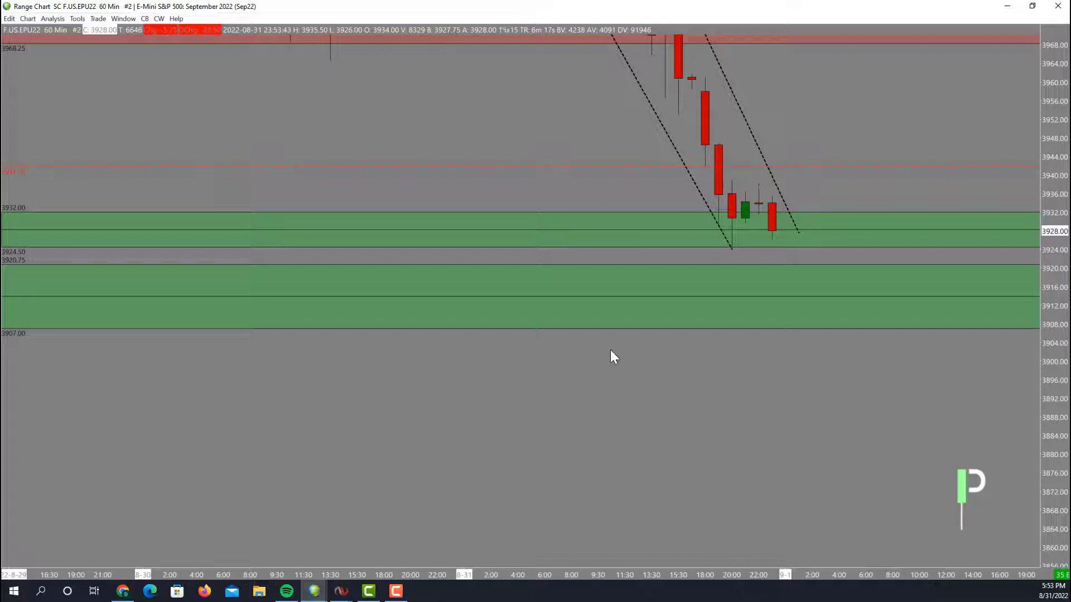
pyautogui.moveTo(850, 333)
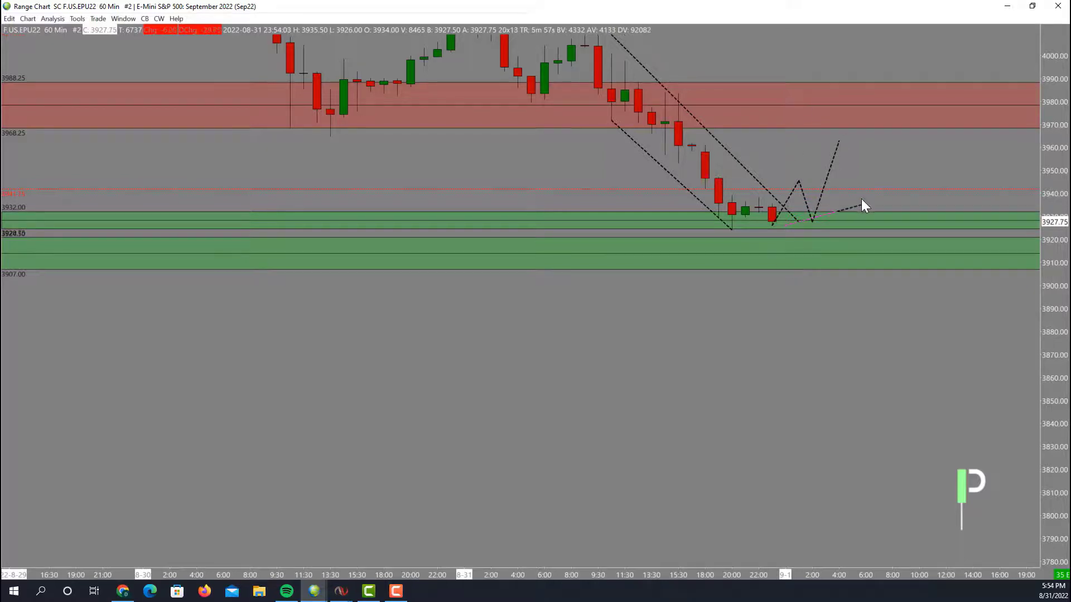
pyautogui.moveTo(847, 235)
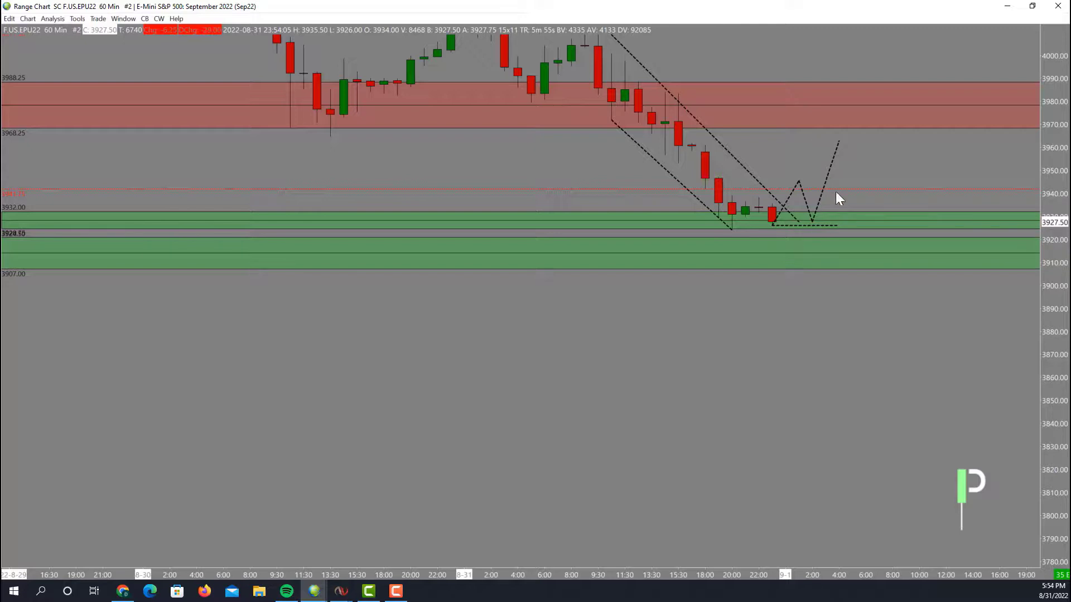
pyautogui.moveTo(707, 67)
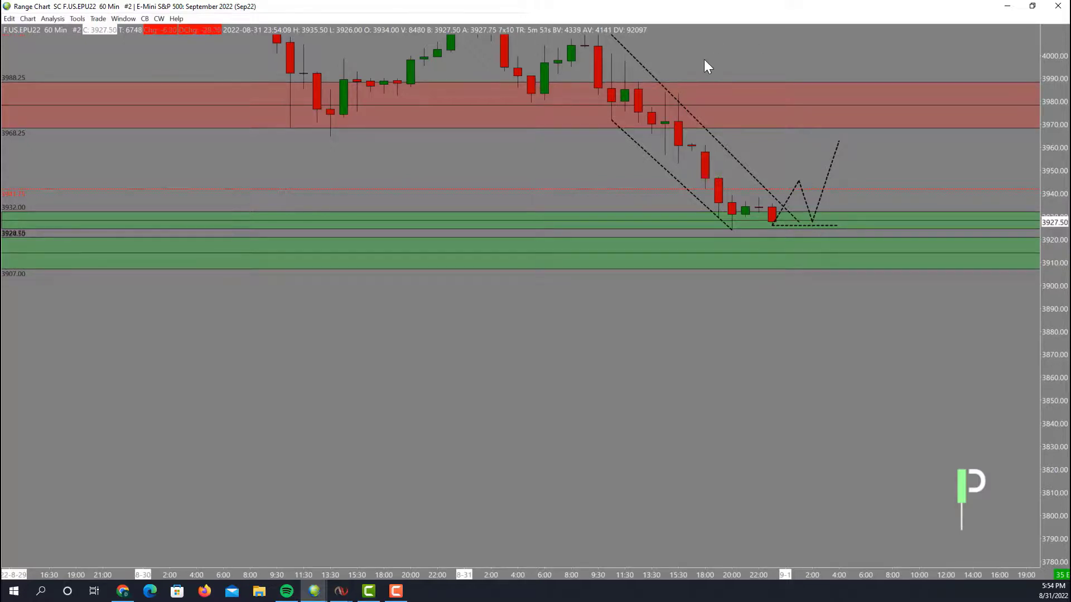
pyautogui.moveTo(255, 141)
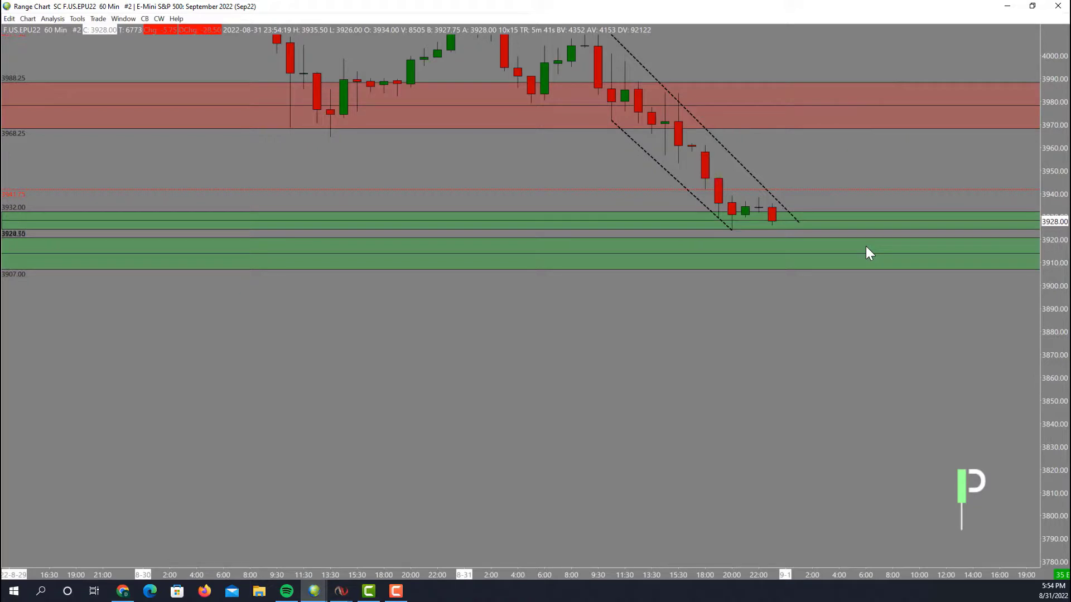
pyautogui.moveTo(478, 126)
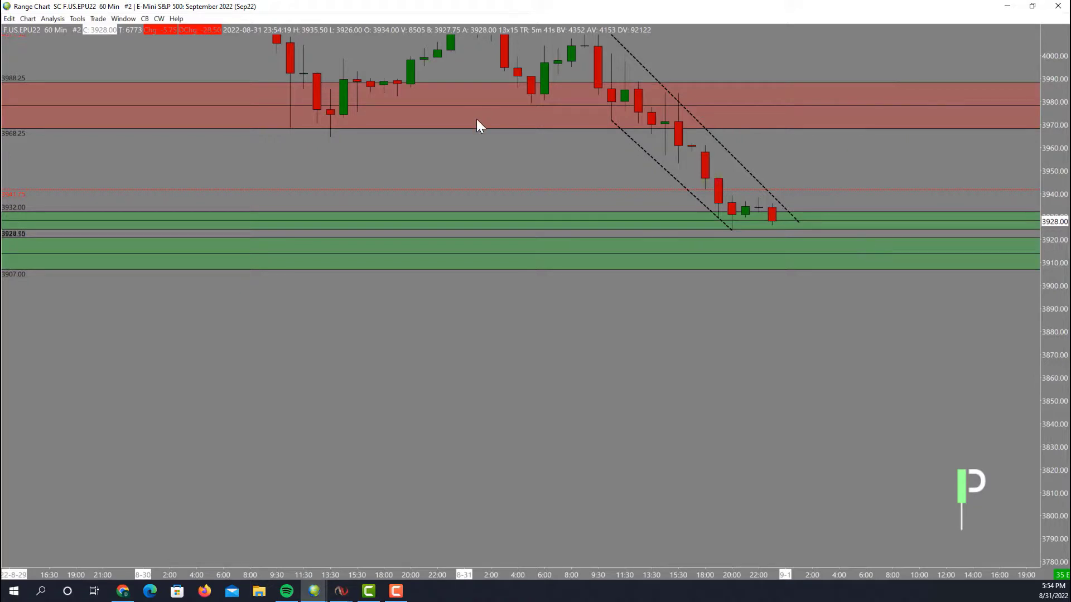
pyautogui.moveTo(715, 352)
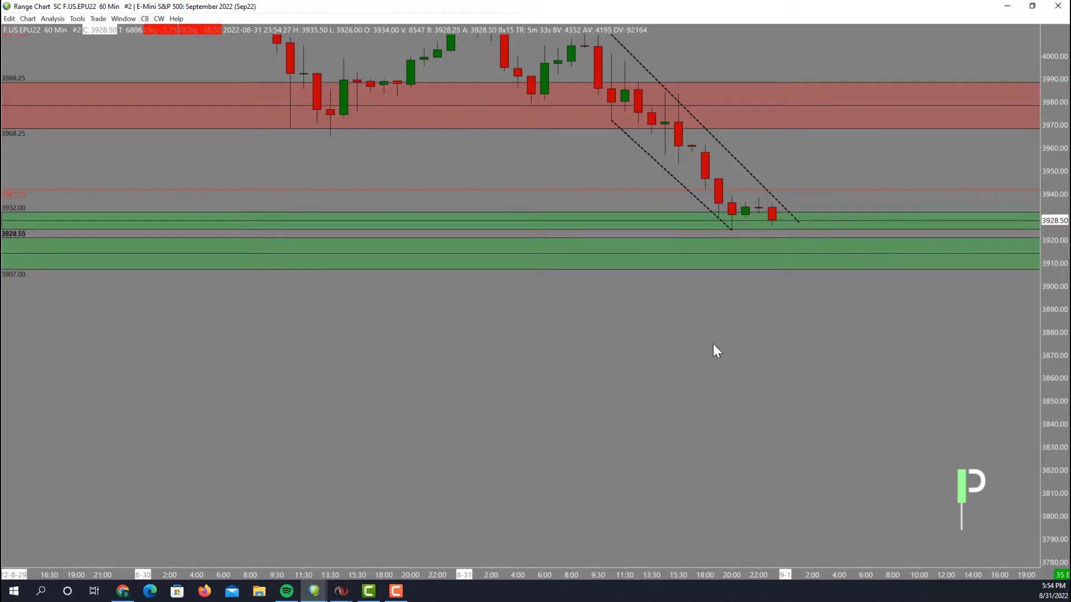
pyautogui.moveTo(663, 325)
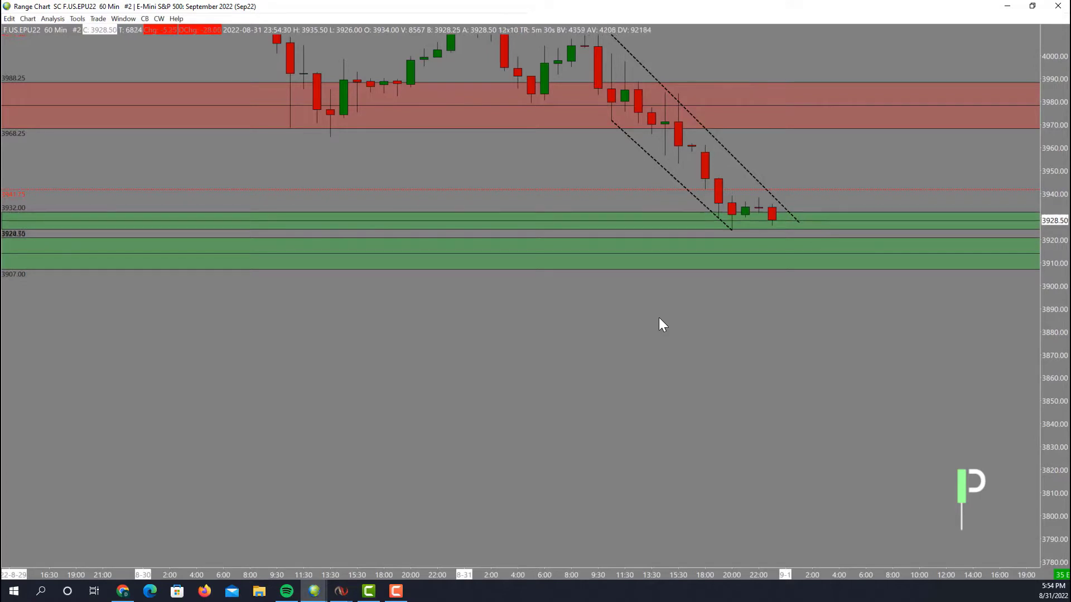
pyautogui.moveTo(688, 299)
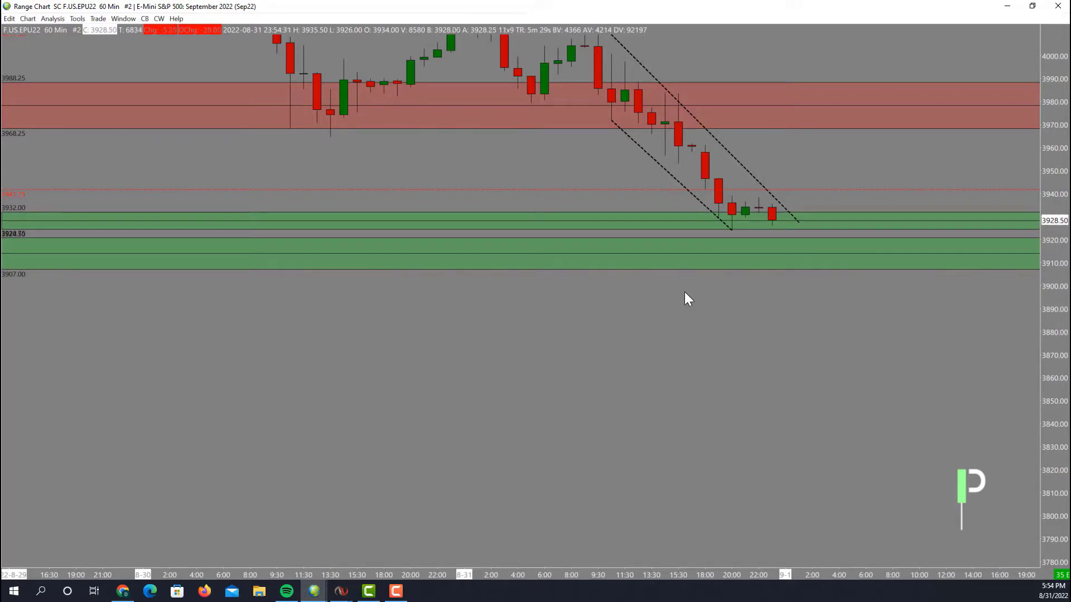
pyautogui.moveTo(683, 223)
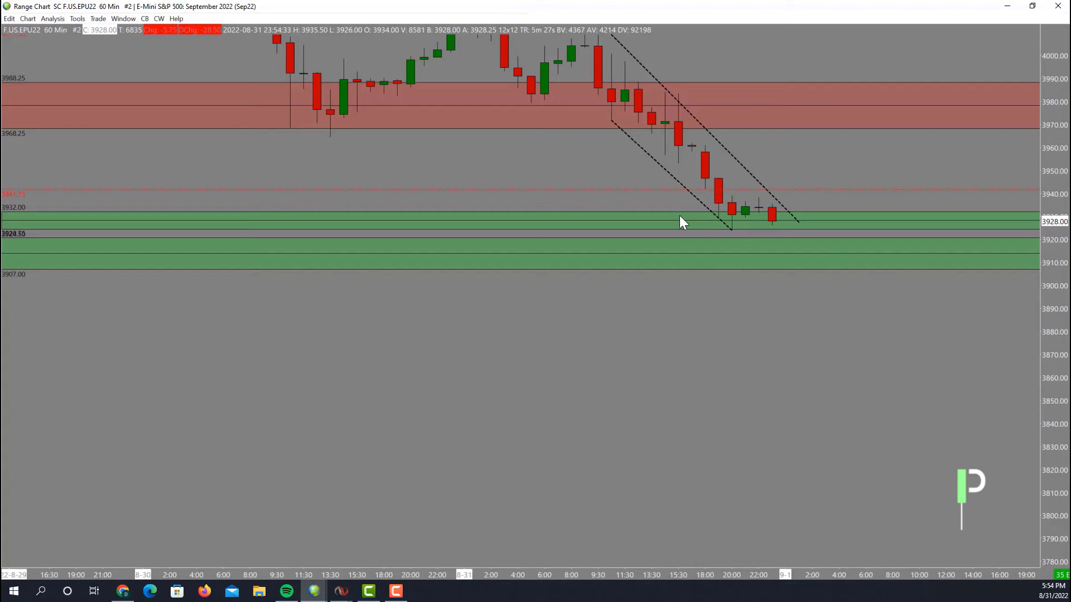